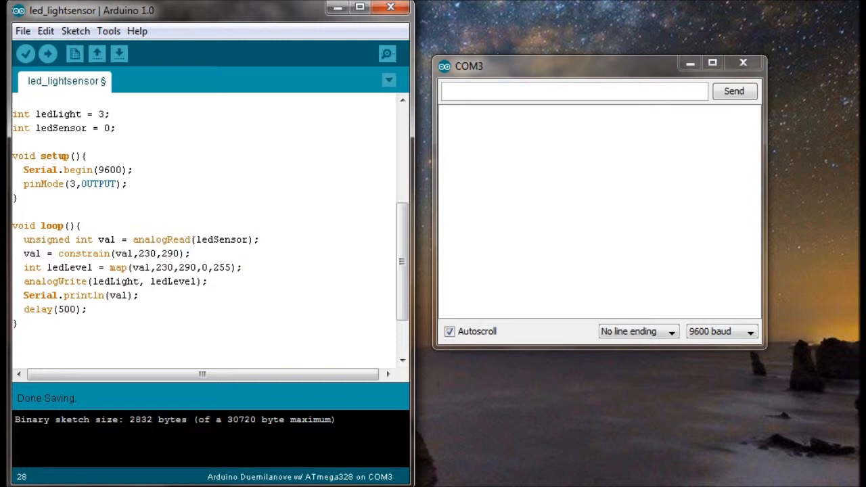
mouse_move(798, 313)
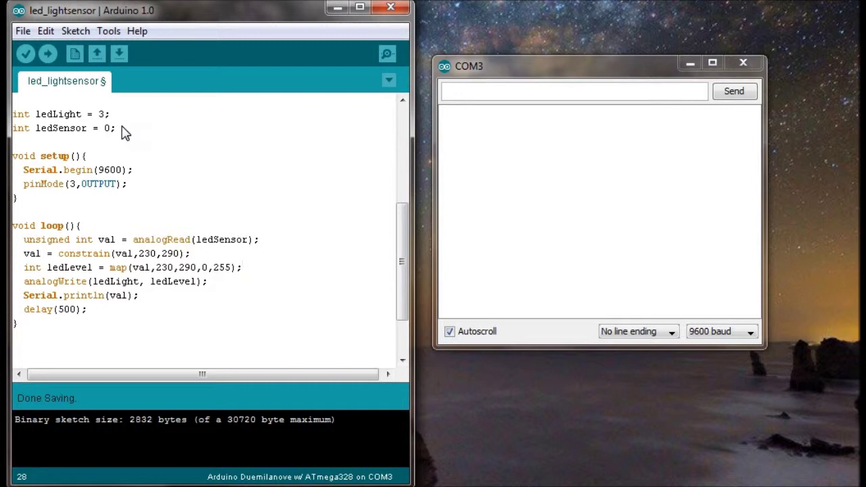
mouse_move(138, 178)
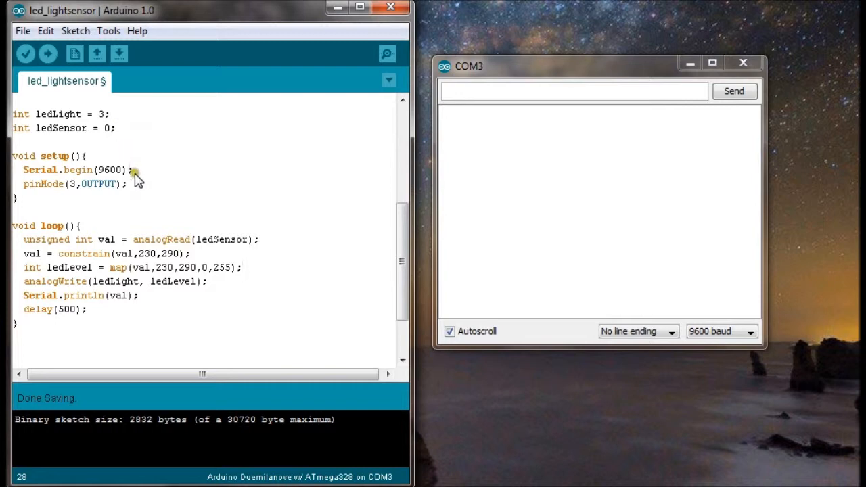
mouse_move(138, 181)
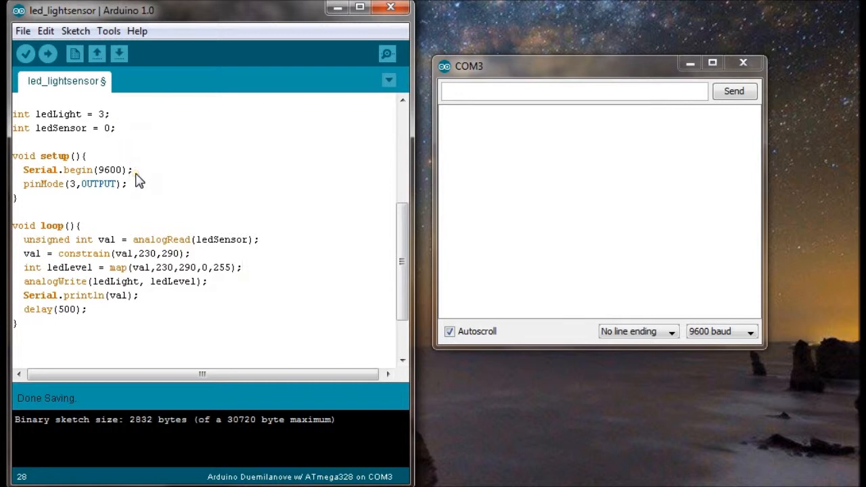
mouse_move(127, 186)
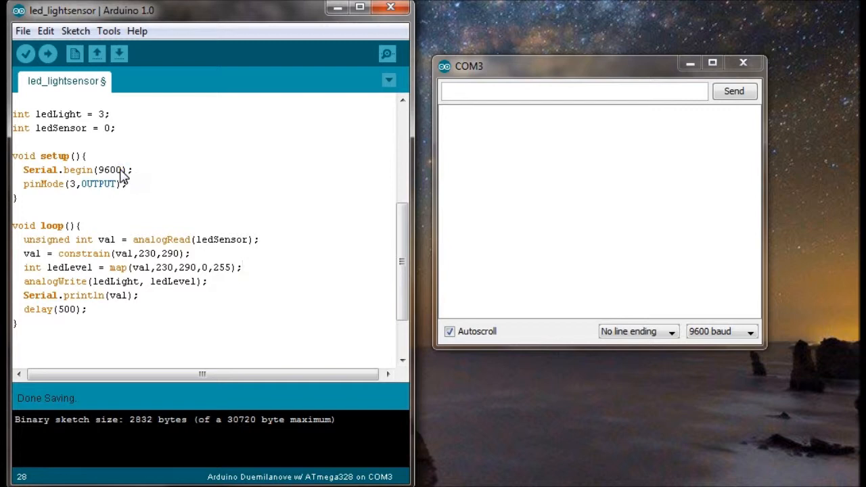
mouse_move(108, 184)
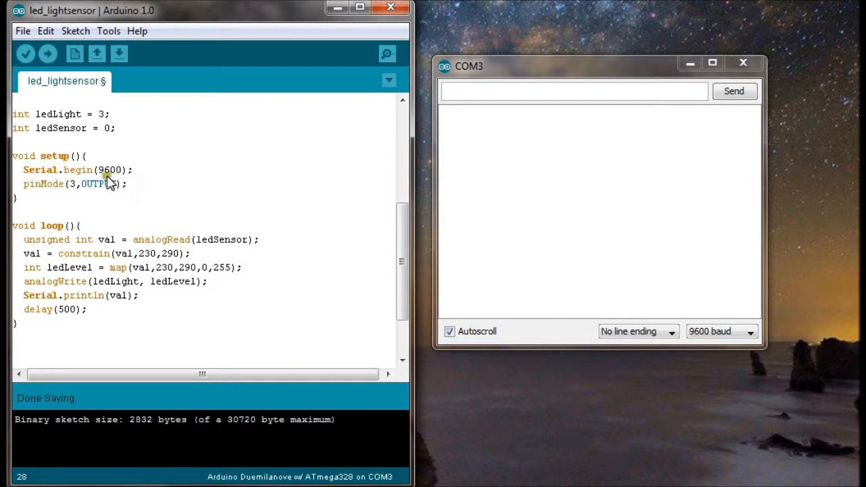
mouse_move(130, 171)
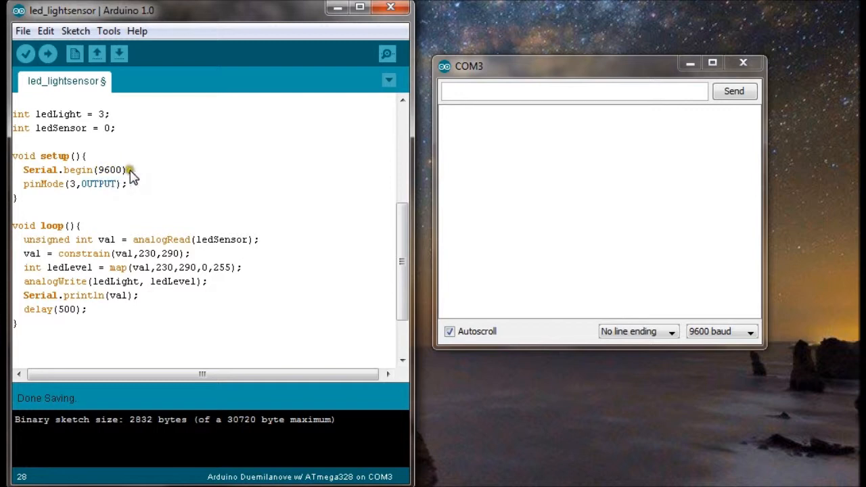
mouse_move(121, 184)
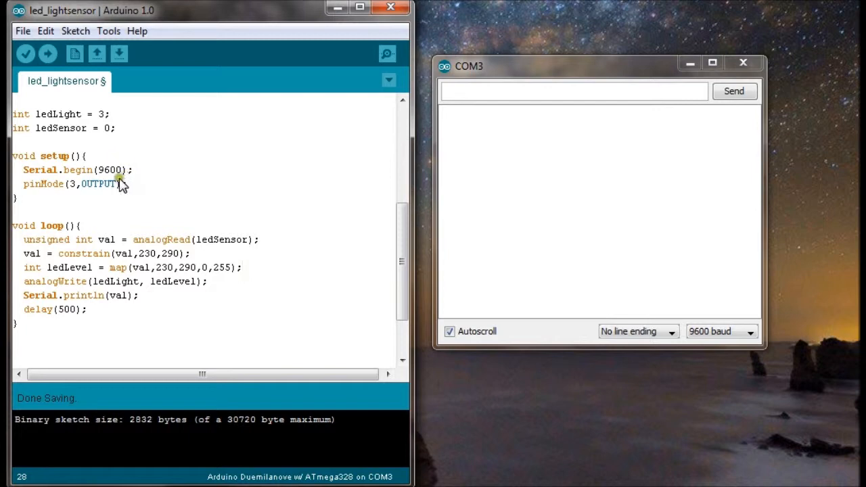
mouse_move(68, 189)
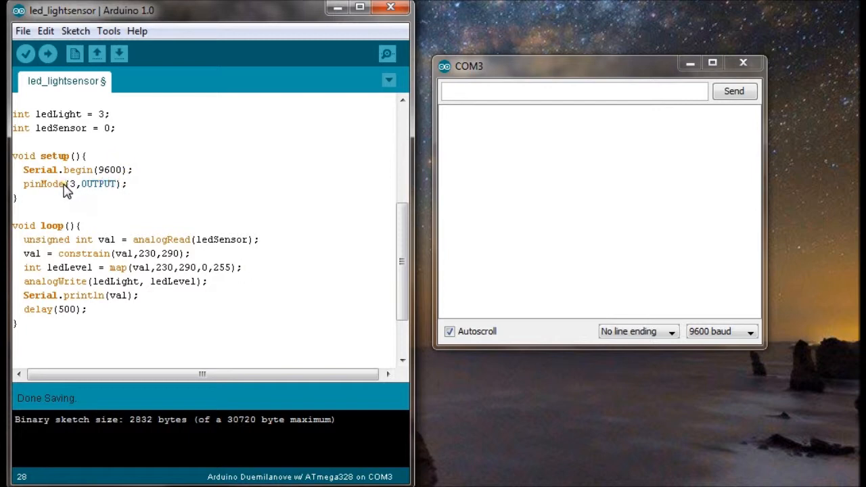
mouse_move(61, 135)
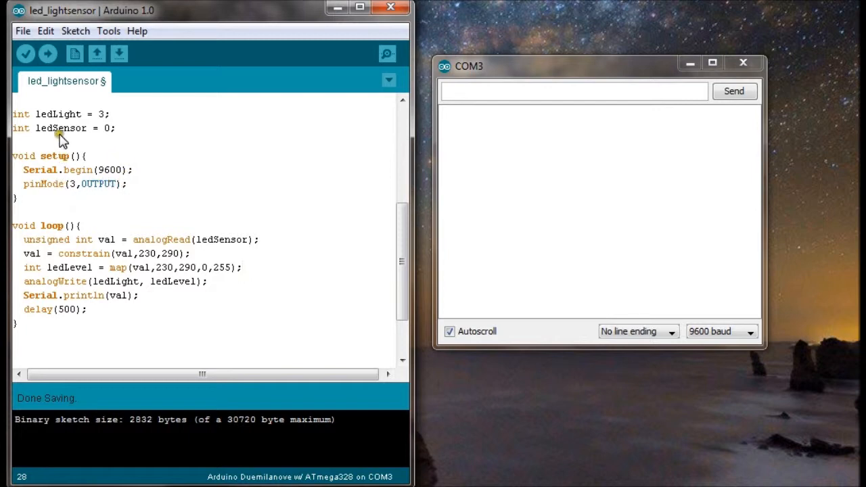
mouse_move(85, 192)
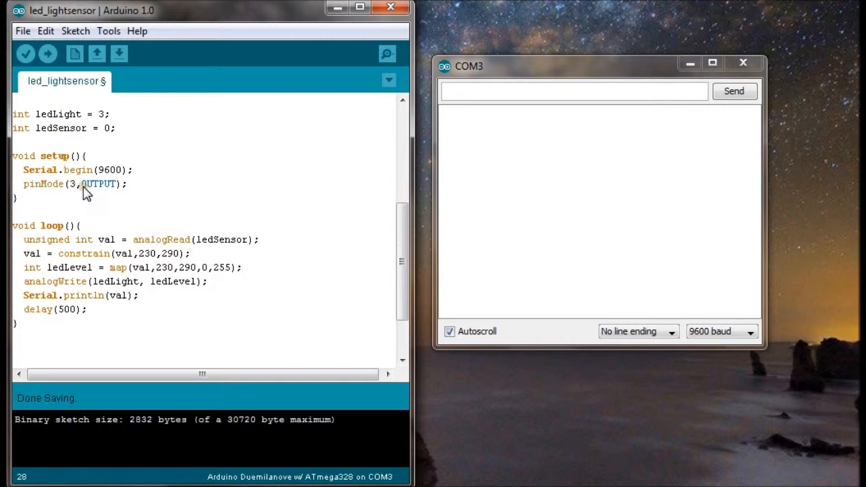
mouse_move(113, 255)
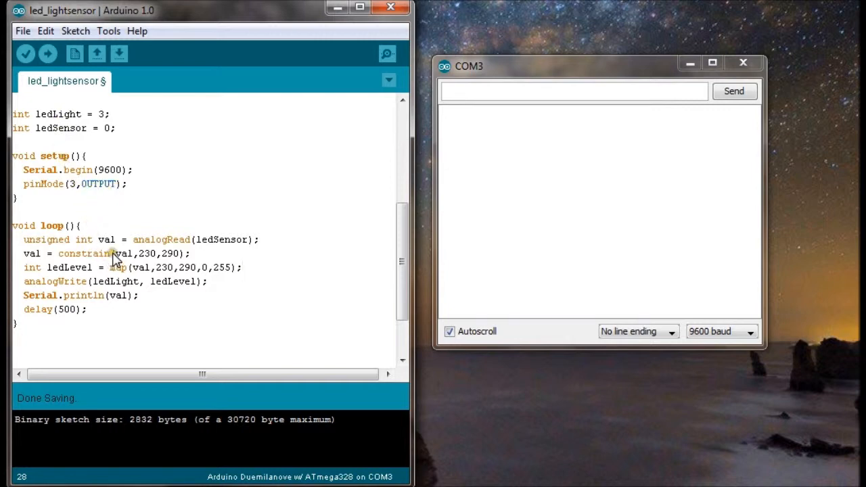
mouse_move(101, 246)
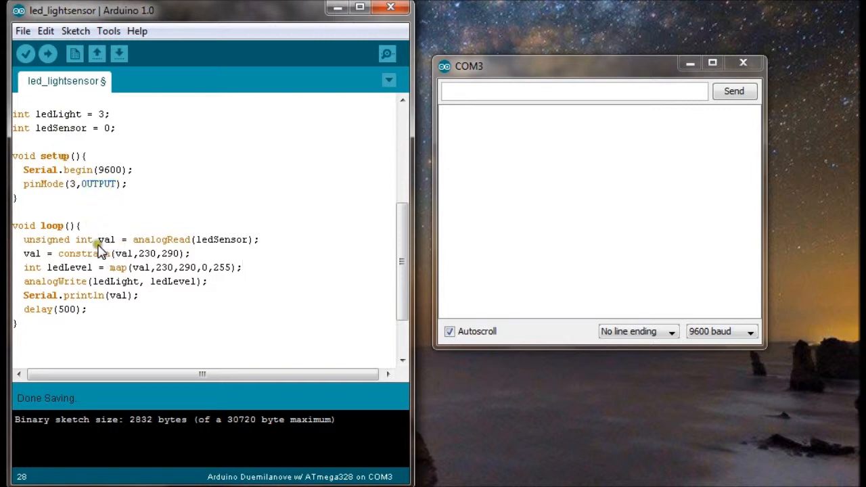
mouse_move(116, 243)
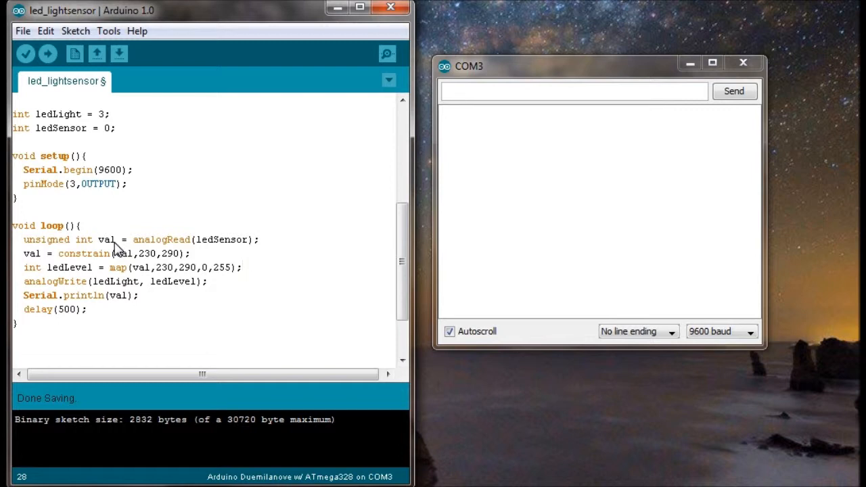
mouse_move(159, 249)
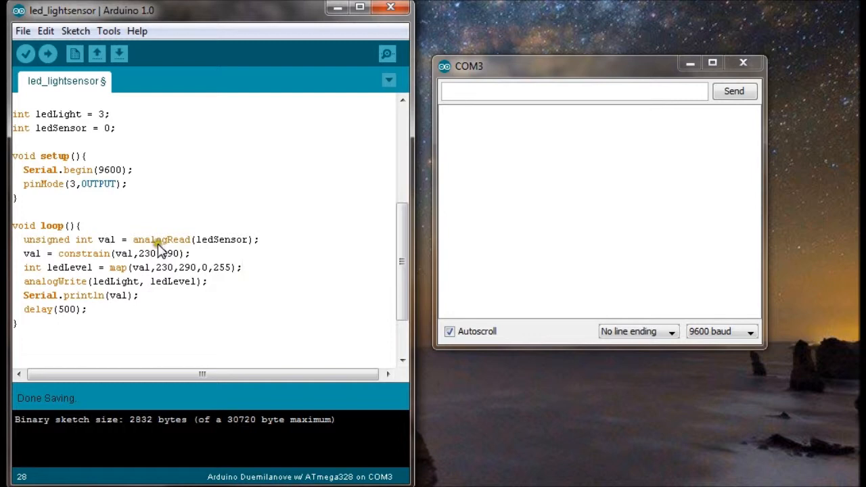
mouse_move(154, 260)
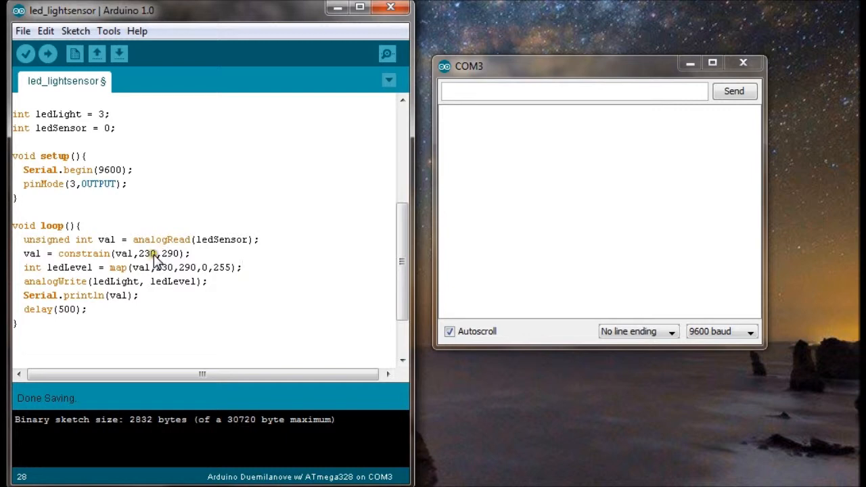
mouse_move(179, 262)
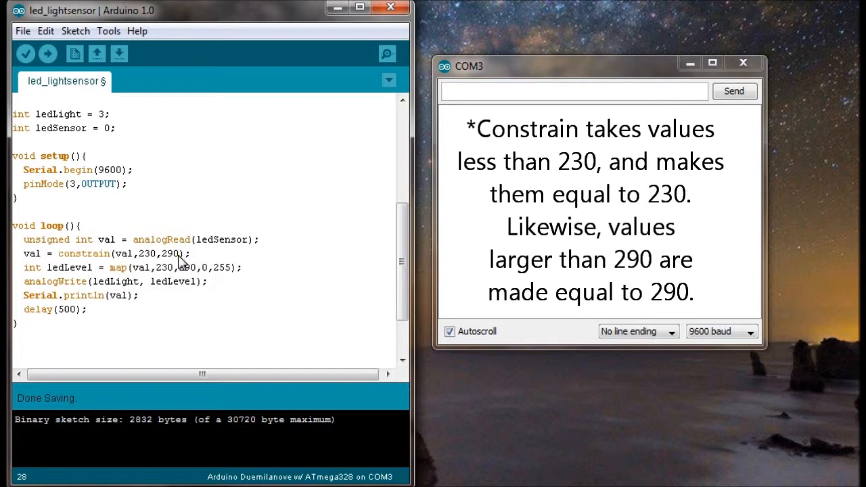
mouse_move(187, 259)
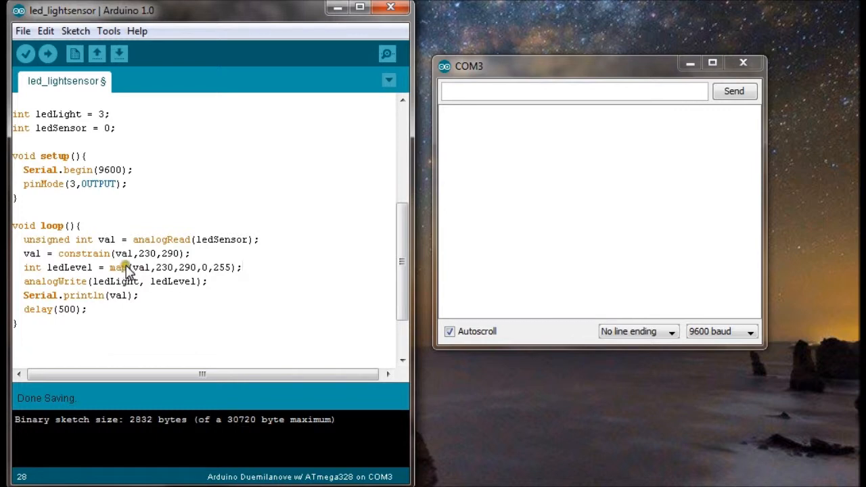
mouse_move(98, 299)
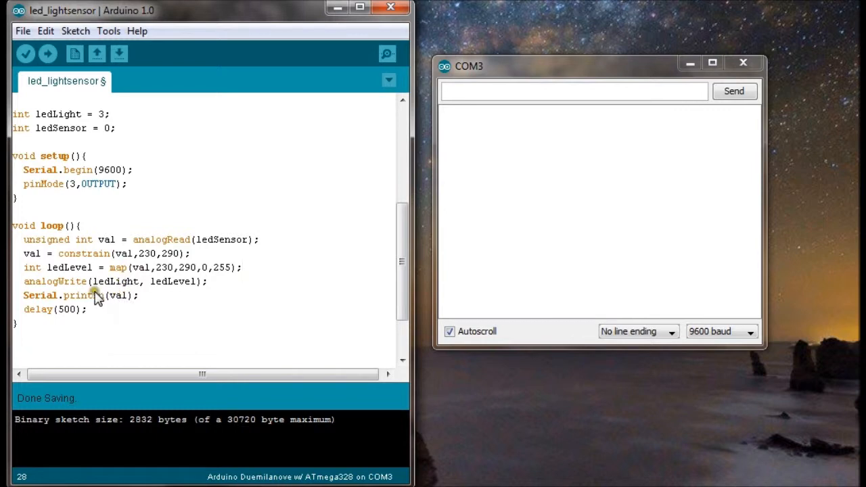
mouse_move(70, 286)
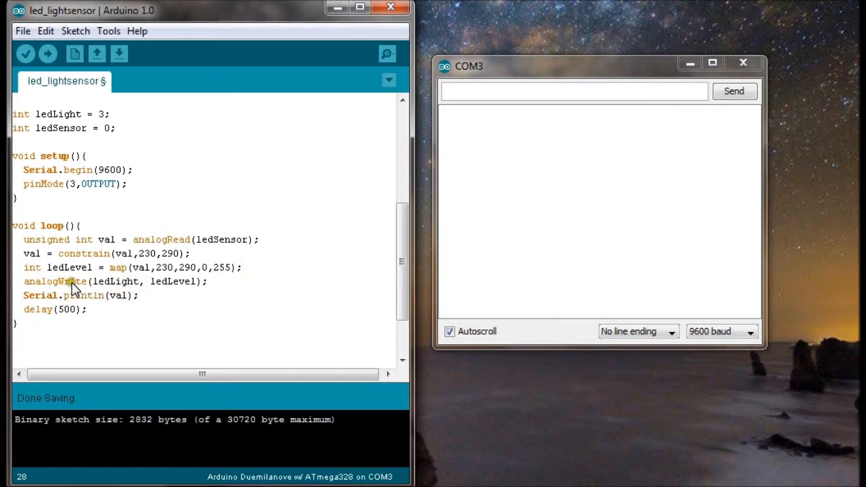
mouse_move(133, 274)
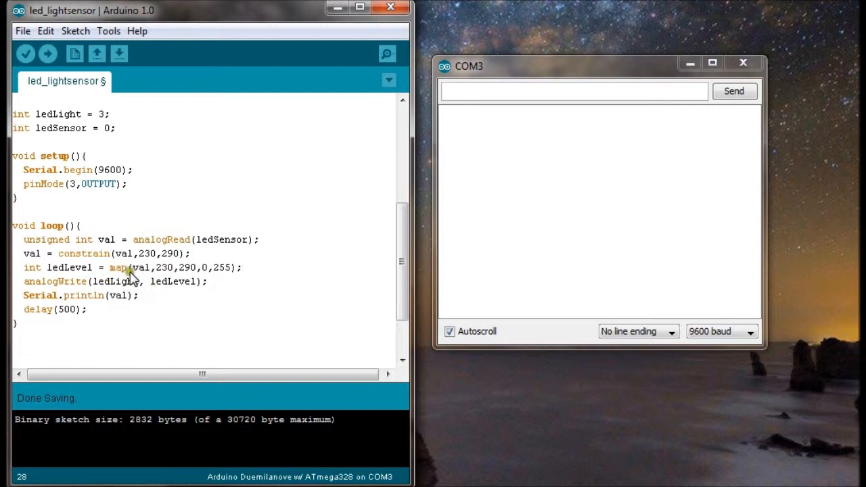
mouse_move(138, 278)
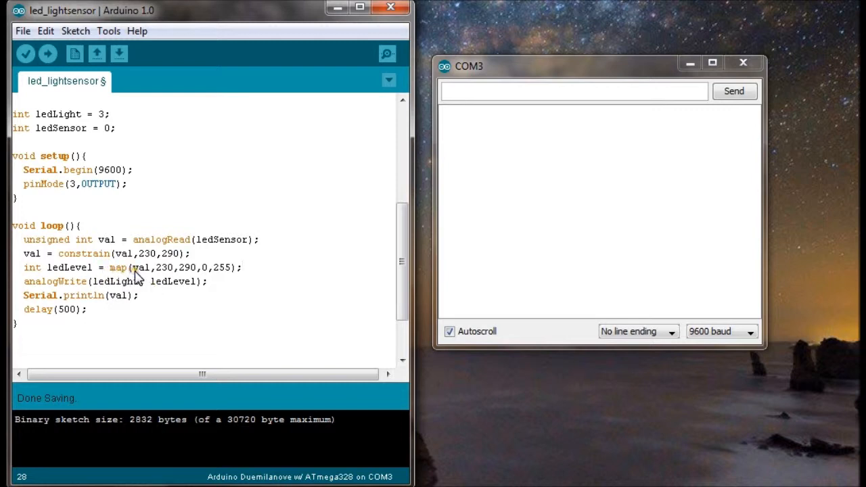
mouse_move(42, 258)
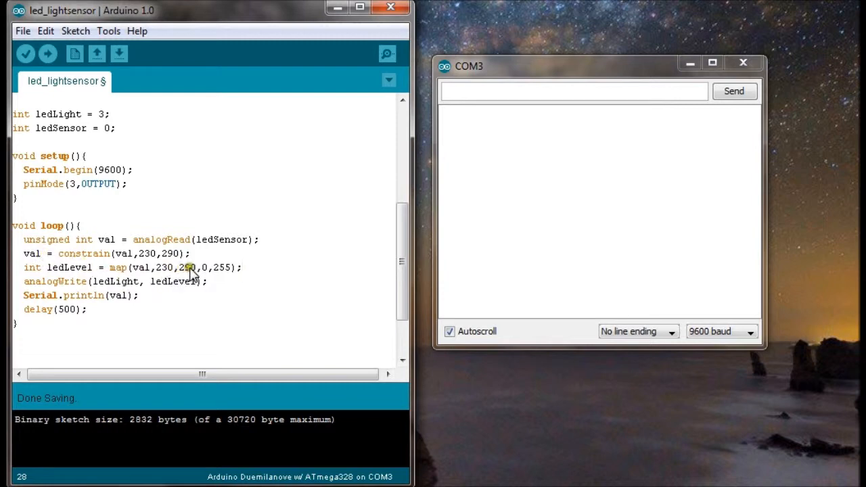
mouse_move(198, 271)
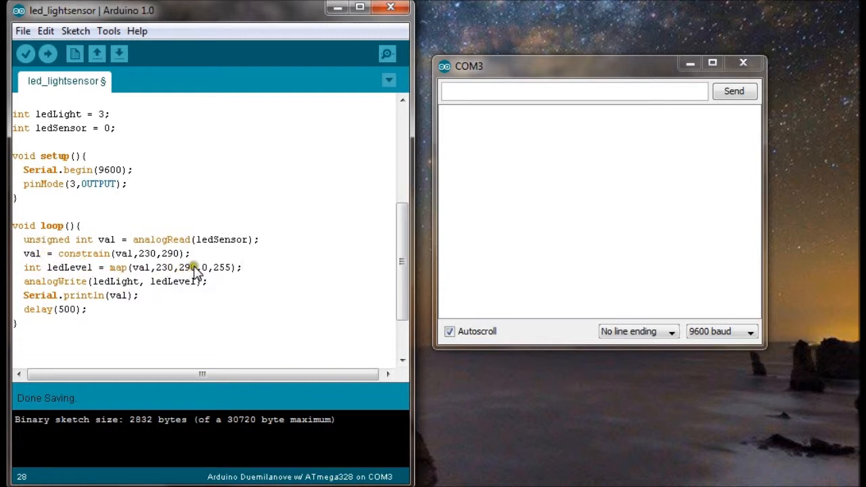
mouse_move(230, 275)
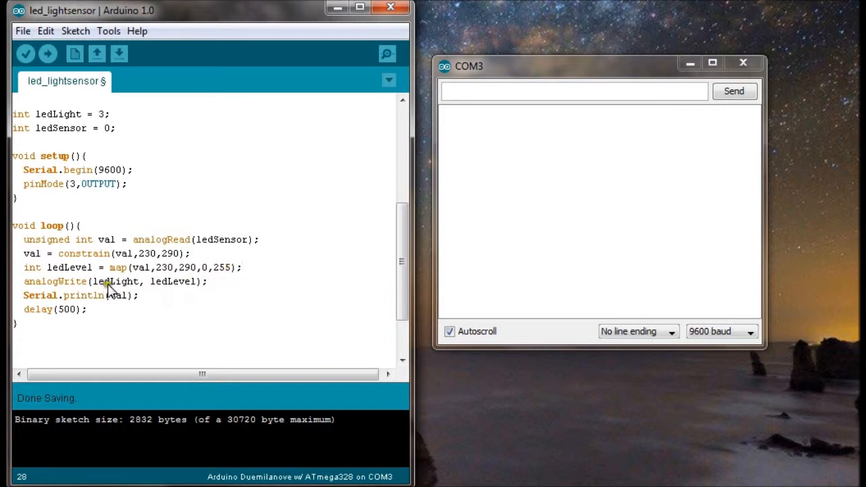
mouse_move(127, 289)
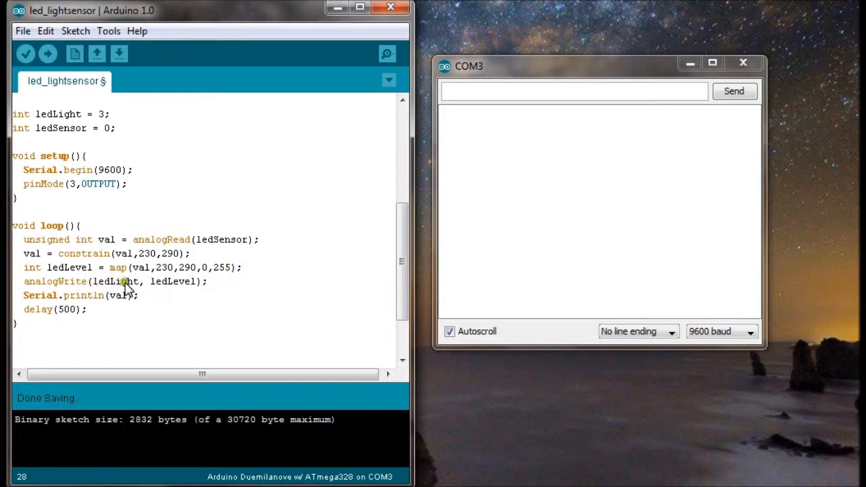
mouse_move(197, 287)
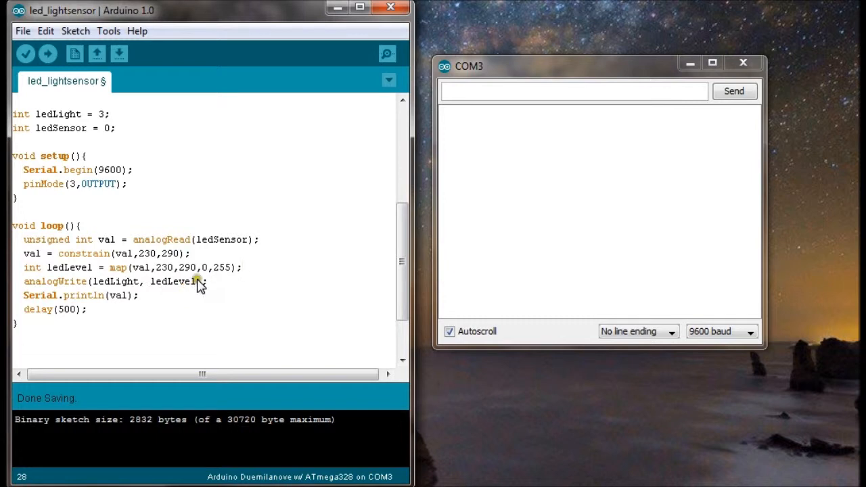
mouse_move(175, 292)
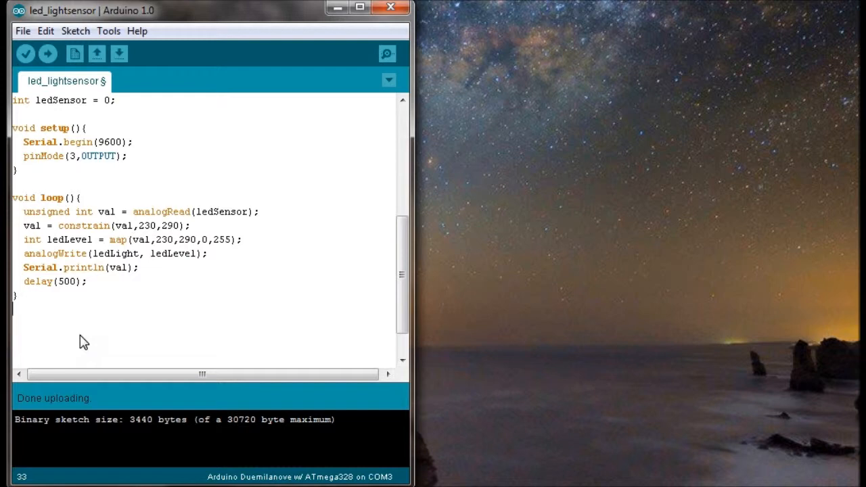
Upload the light sensor sketch and show its readings (e.g. 267) in the Serial Monitor
click(387, 52)
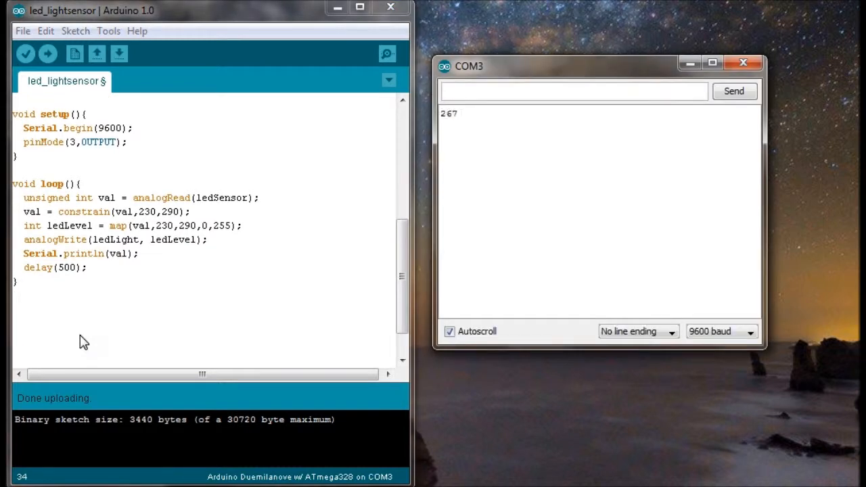